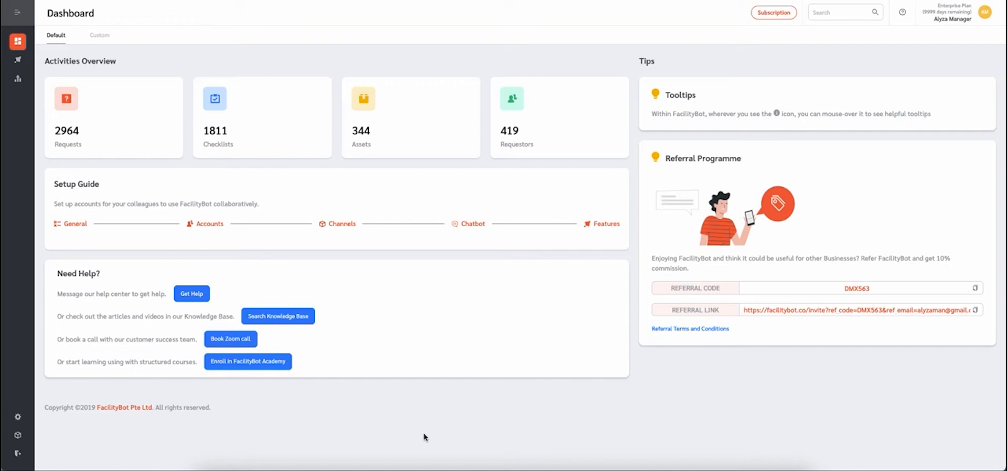
- Switch the Dashboard page to the Custom view with checklist and request status charts
{"action": "left_click", "coordinate": [100, 34]}
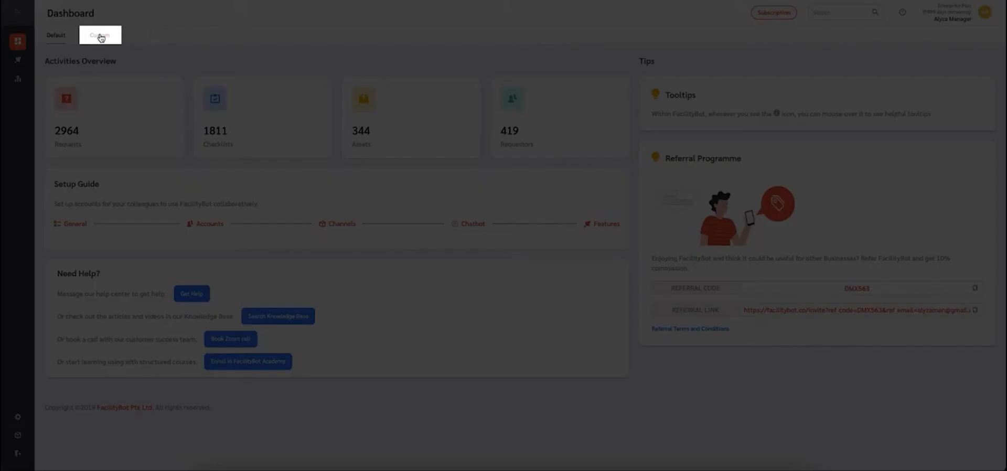
{"action": "left_click", "coordinate": [99, 35]}
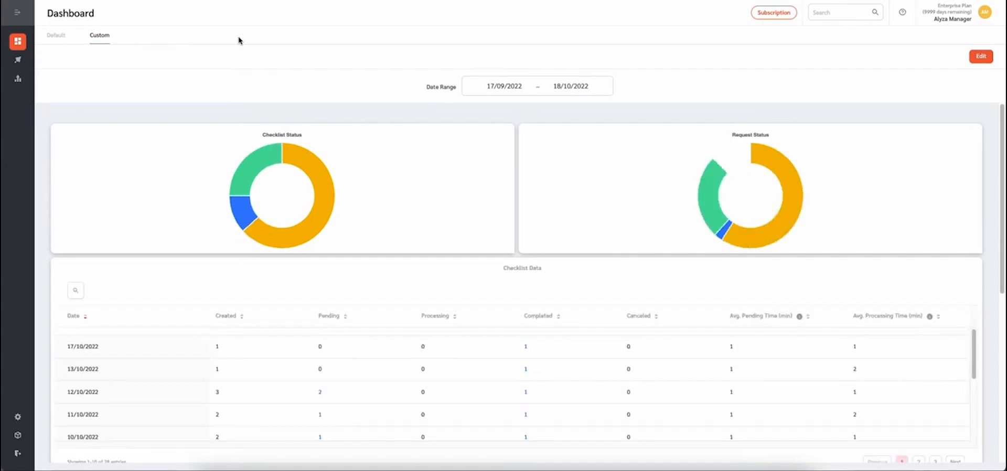
- Enter edit mode and add the Request Status widget found by searching 'Request Status'
{"action": "left_click", "coordinate": [980, 56]}
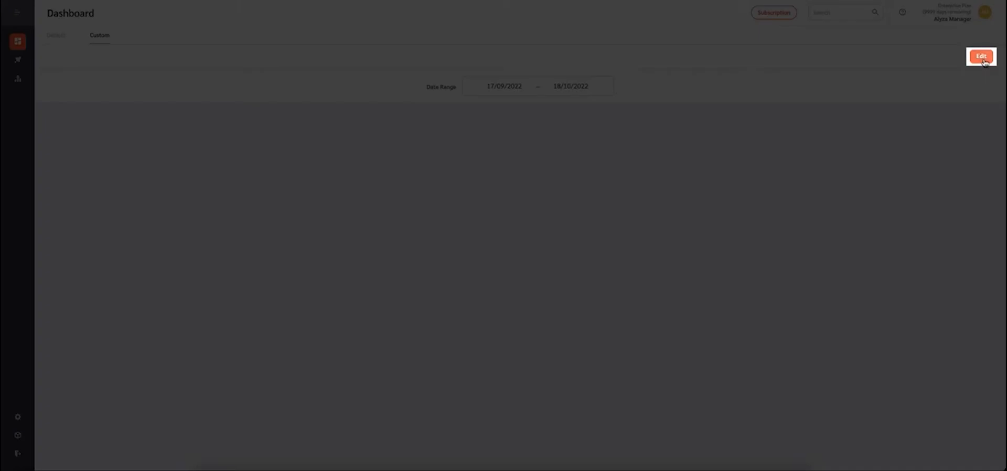
{"action": "left_click", "coordinate": [981, 57]}
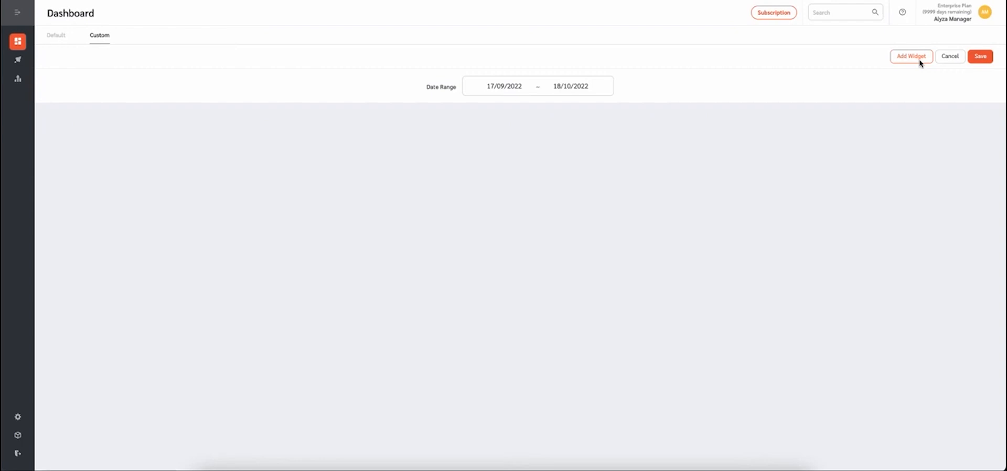
{"action": "left_click", "coordinate": [911, 56]}
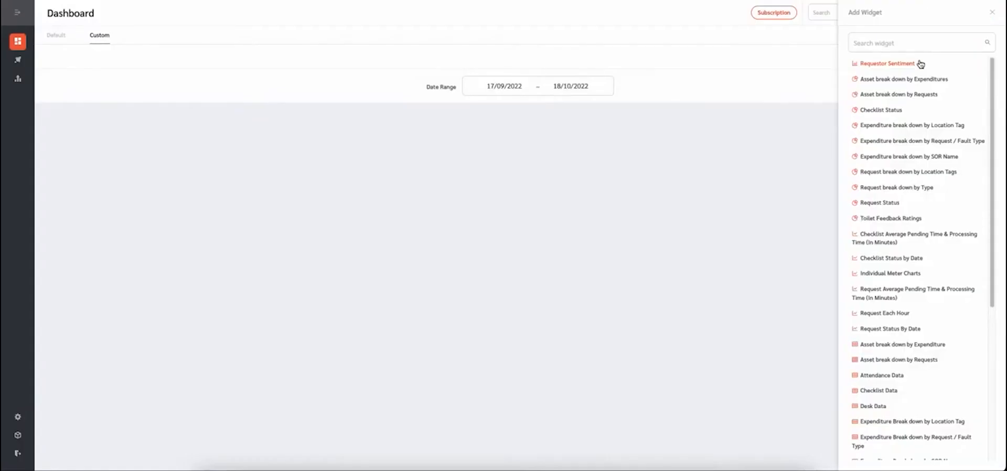
{"action": "type", "text": "Request Status"}
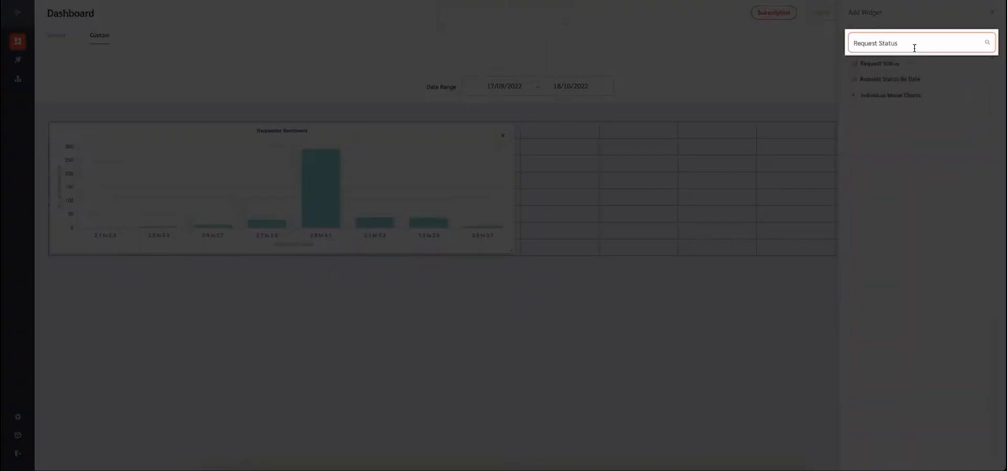
{"action": "left_click", "coordinate": [880, 63]}
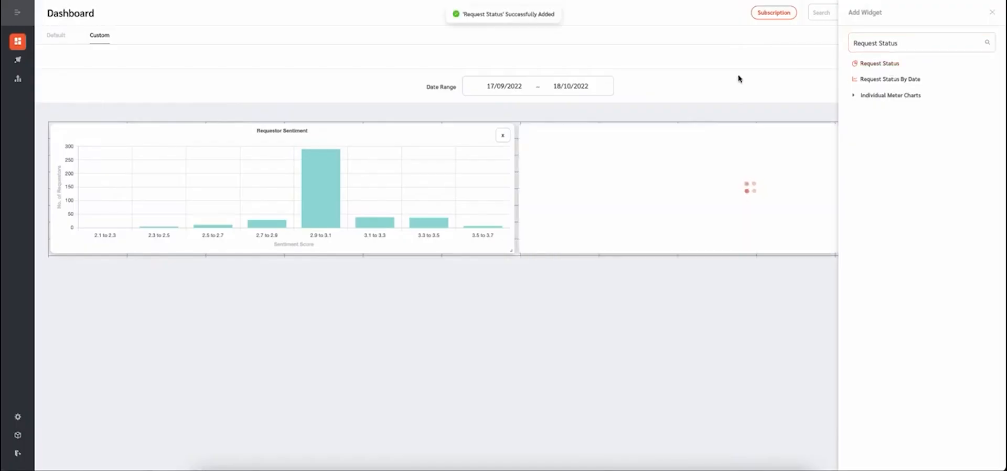
- Close the Add Widget panel so the Request Status chart can be rearranged
{"action": "left_click", "coordinate": [880, 63]}
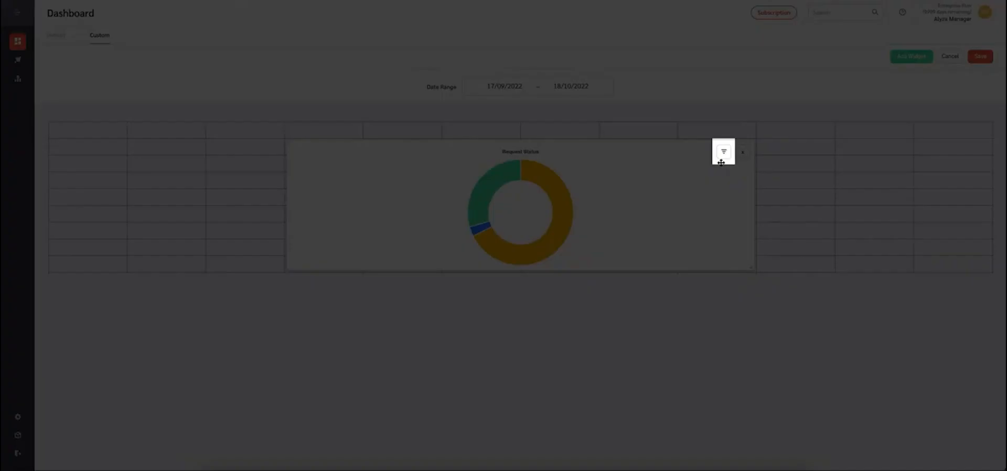
- Check the Request Status Fault Type filter options, then save the dashboard layout
{"action": "left_click", "coordinate": [724, 151]}
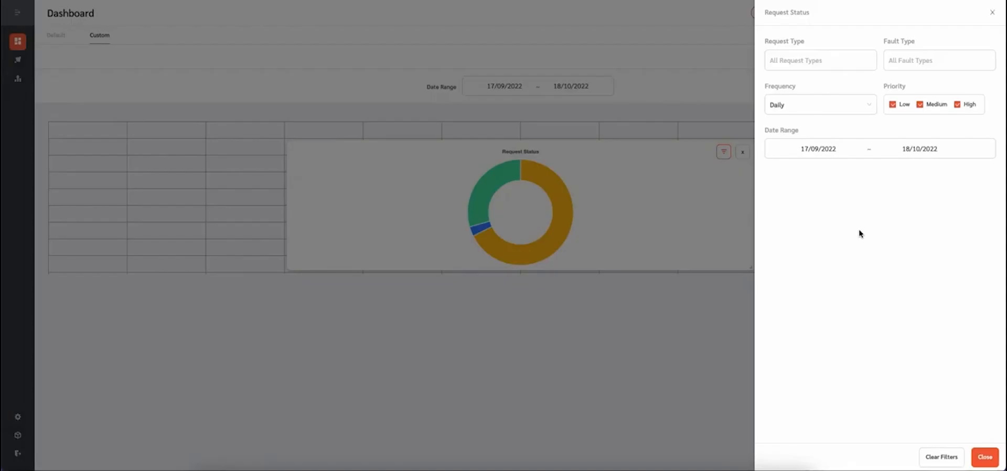
{"action": "left_click", "coordinate": [938, 59]}
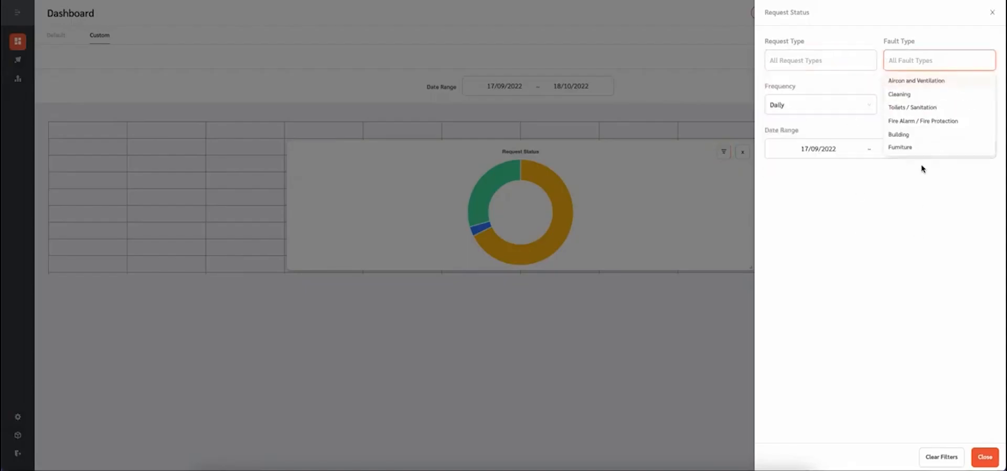
{"action": "left_click", "coordinate": [922, 169]}
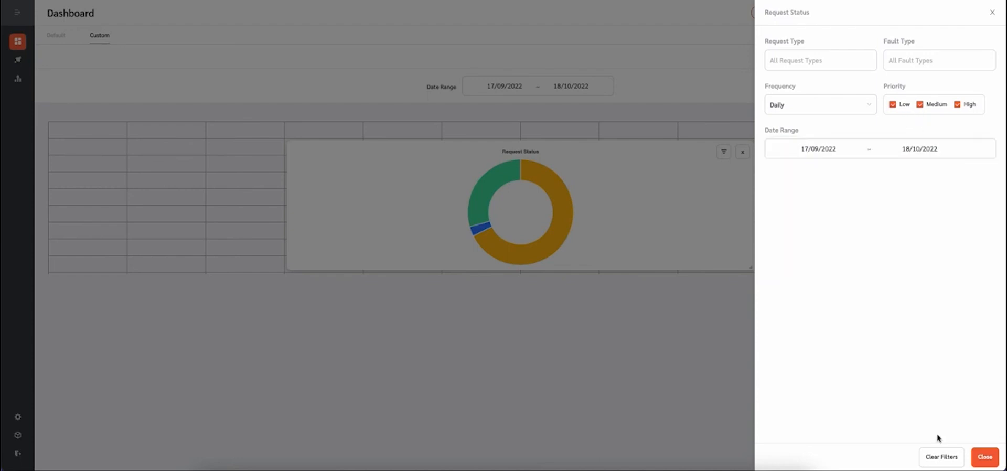
{"action": "left_click", "coordinate": [985, 457]}
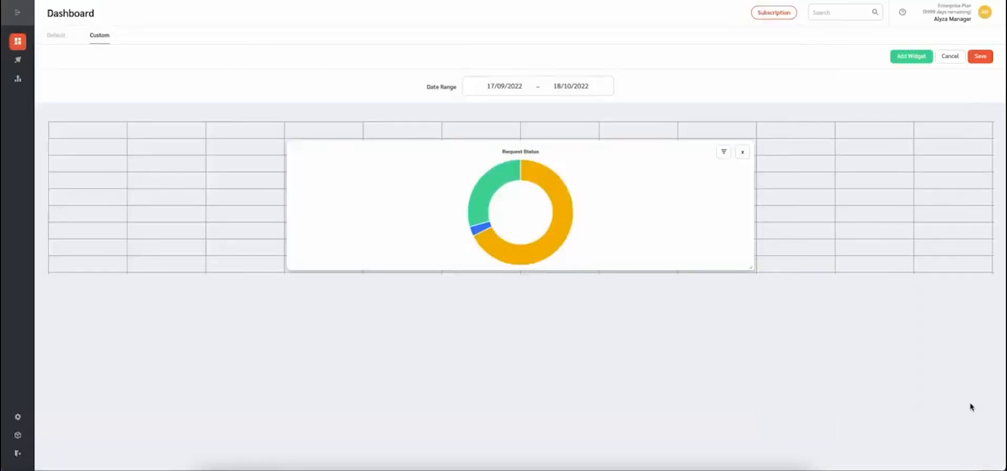
{"action": "left_click", "coordinate": [981, 56]}
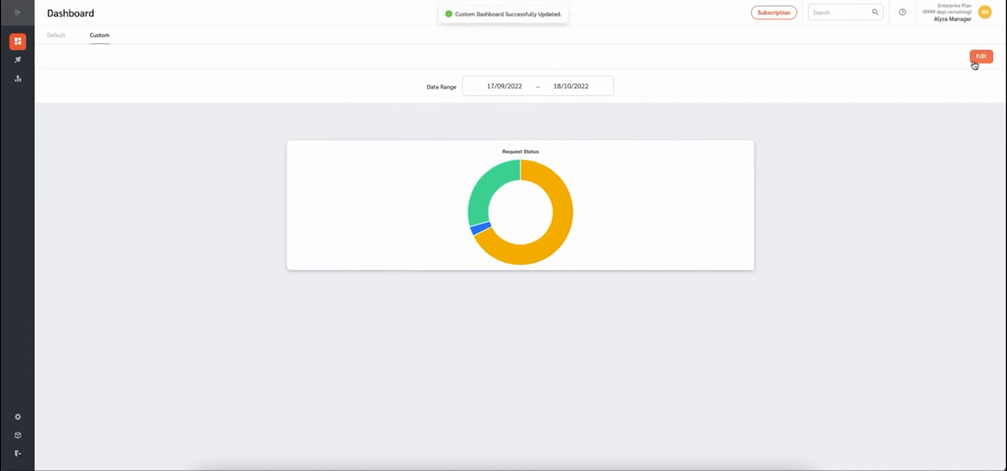
- Put Dashboard 1 into edit mode and add a blank Note below the charts
{"action": "left_click", "coordinate": [981, 57]}
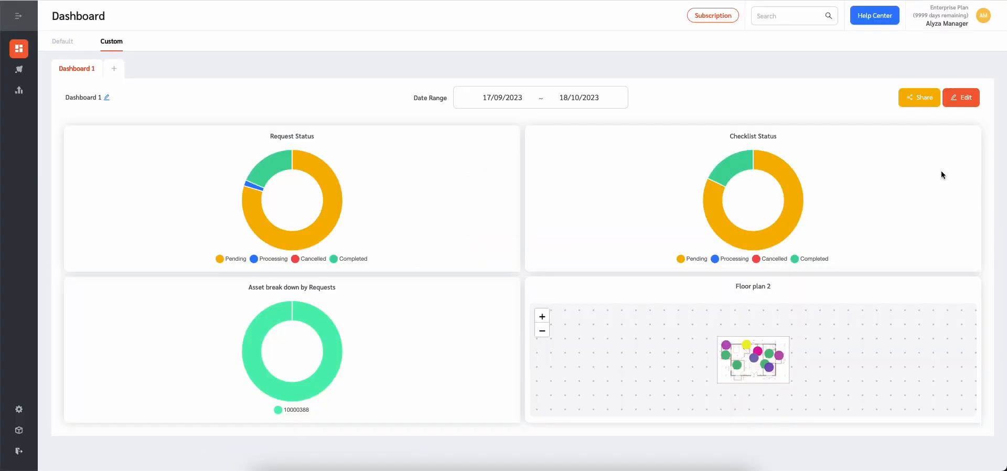
{"action": "left_click", "coordinate": [961, 97]}
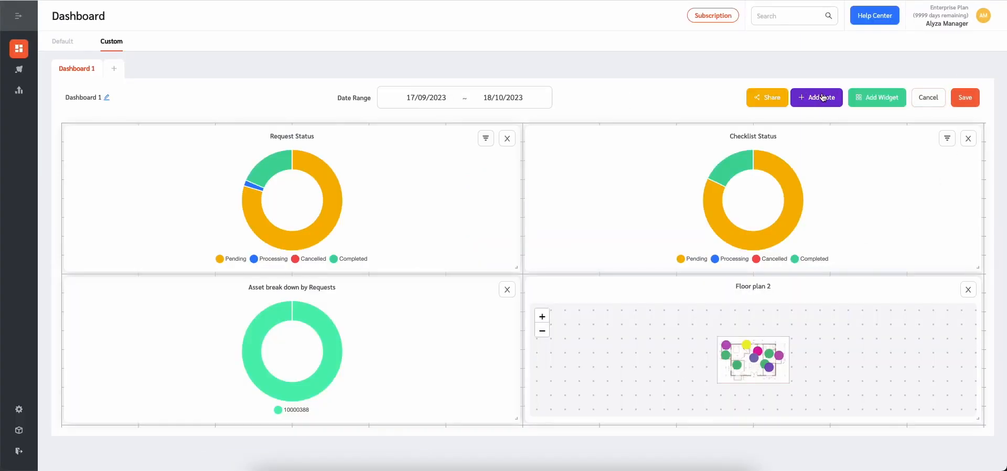
{"action": "left_click", "coordinate": [817, 97]}
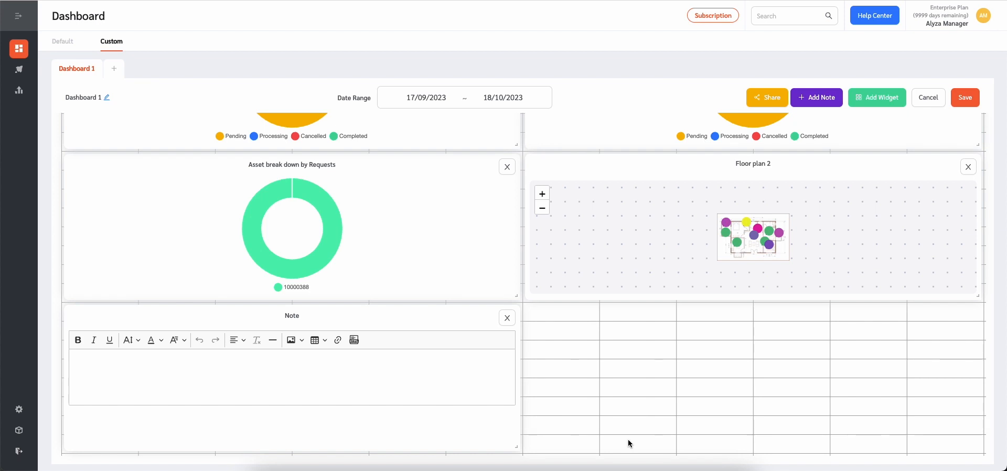
{"action": "mouse_move", "coordinate": [292, 316]}
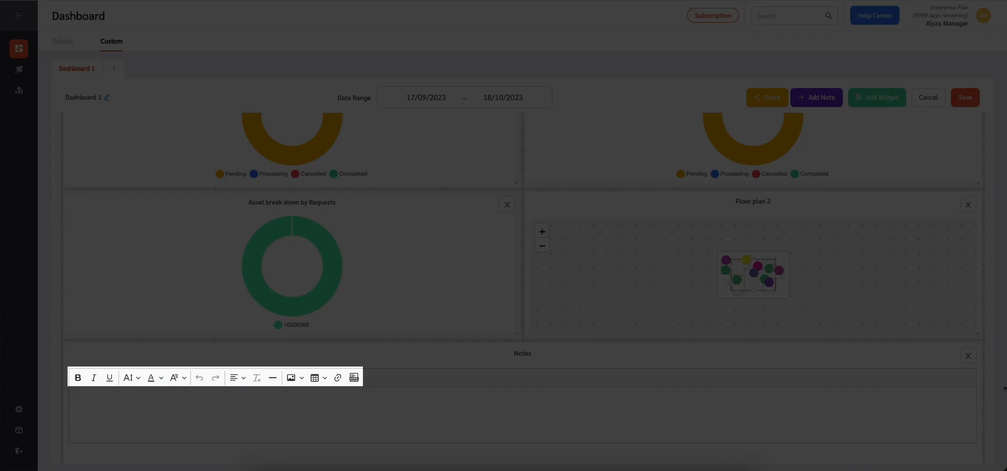
- Insert the river bridge photo into the note from the editor toolbar
{"action": "left_click", "coordinate": [290, 416]}
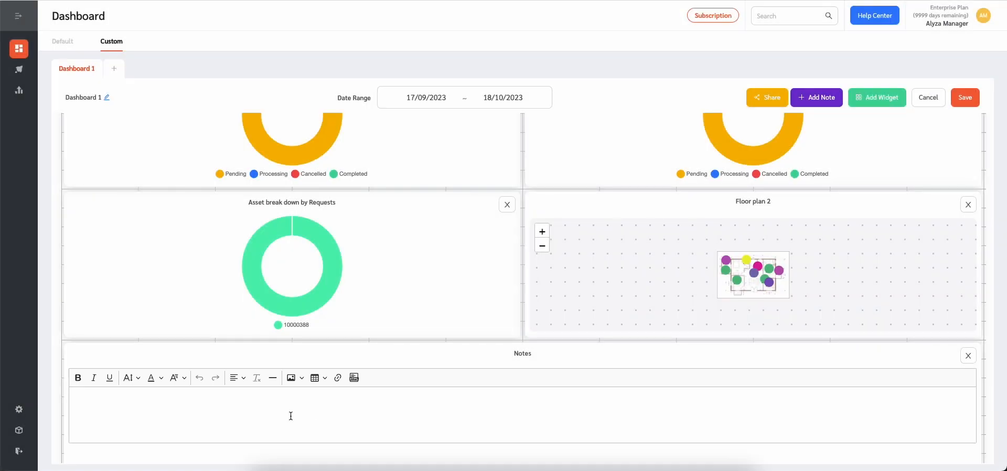
{"action": "left_click", "coordinate": [292, 377]}
{"action": "type", "text": "Facilitybot"}
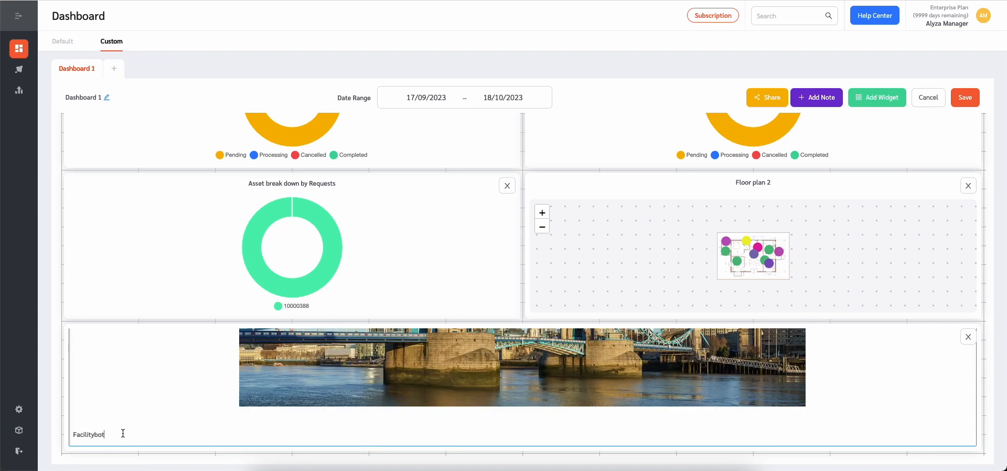
{"action": "double_click", "coordinate": [88, 434]}
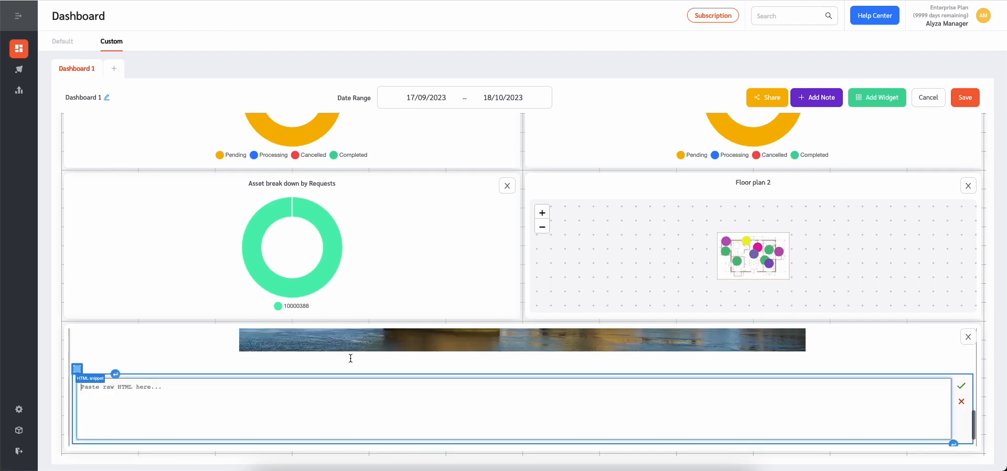
{"action": "mouse_move", "coordinate": [935, 351]}
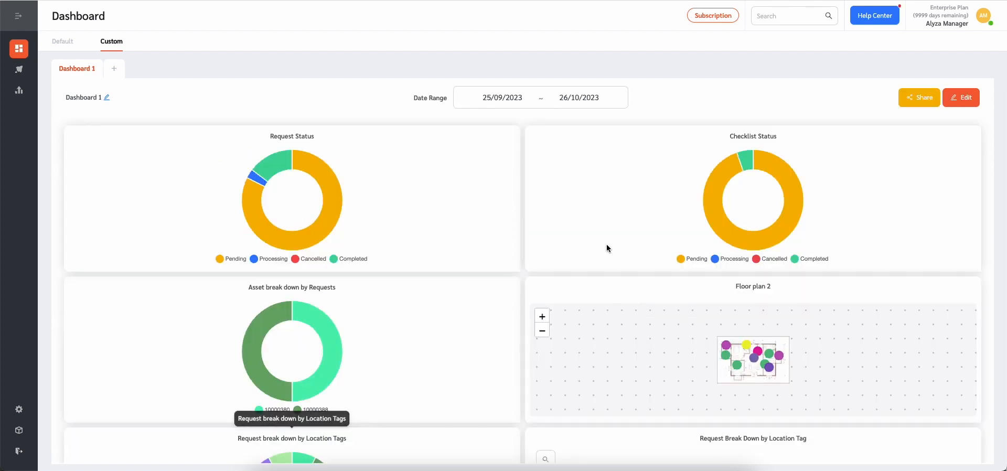
{"action": "mouse_move", "coordinate": [712, 114]}
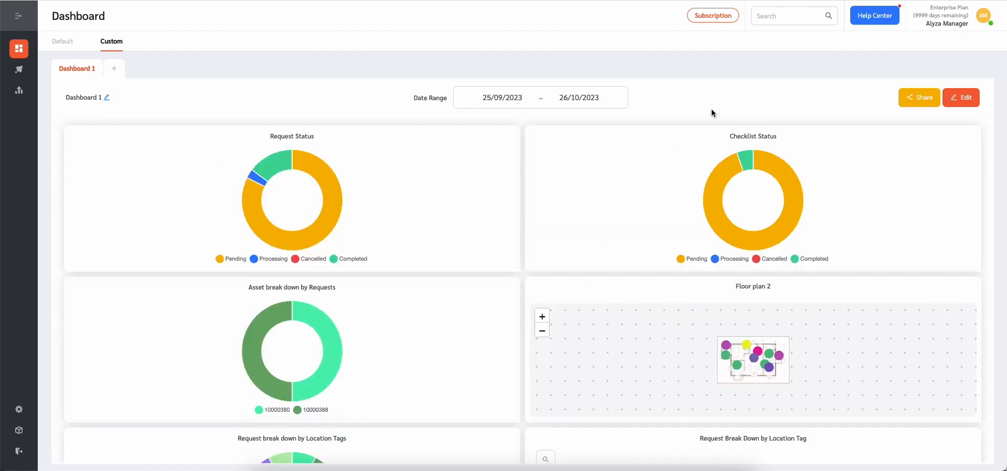
{"action": "mouse_move", "coordinate": [774, 111]}
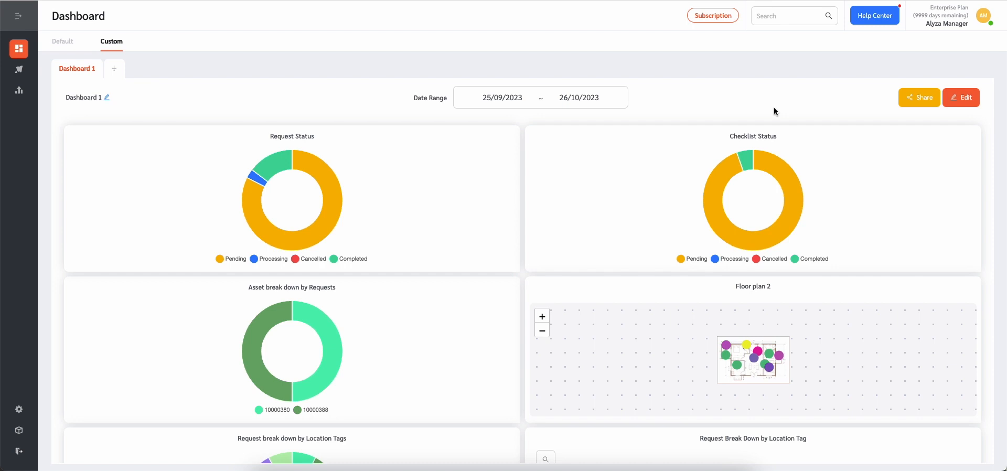
- Copy Dashboard 1's share URL from the Share Dashboard 1 dialog
{"action": "left_click", "coordinate": [919, 97]}
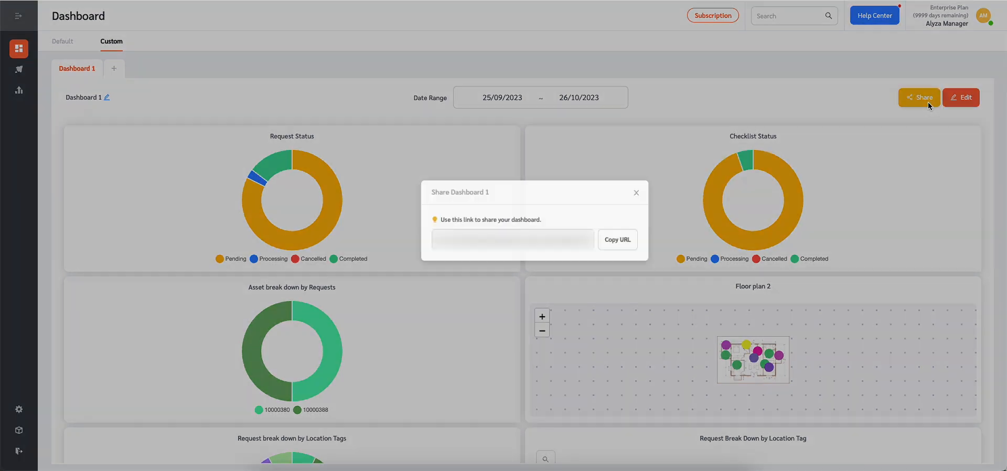
{"action": "left_click", "coordinate": [616, 239]}
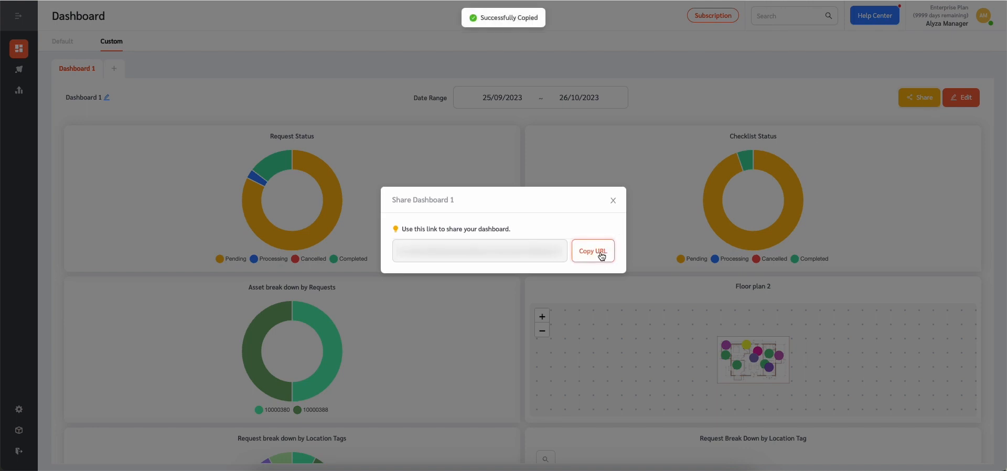